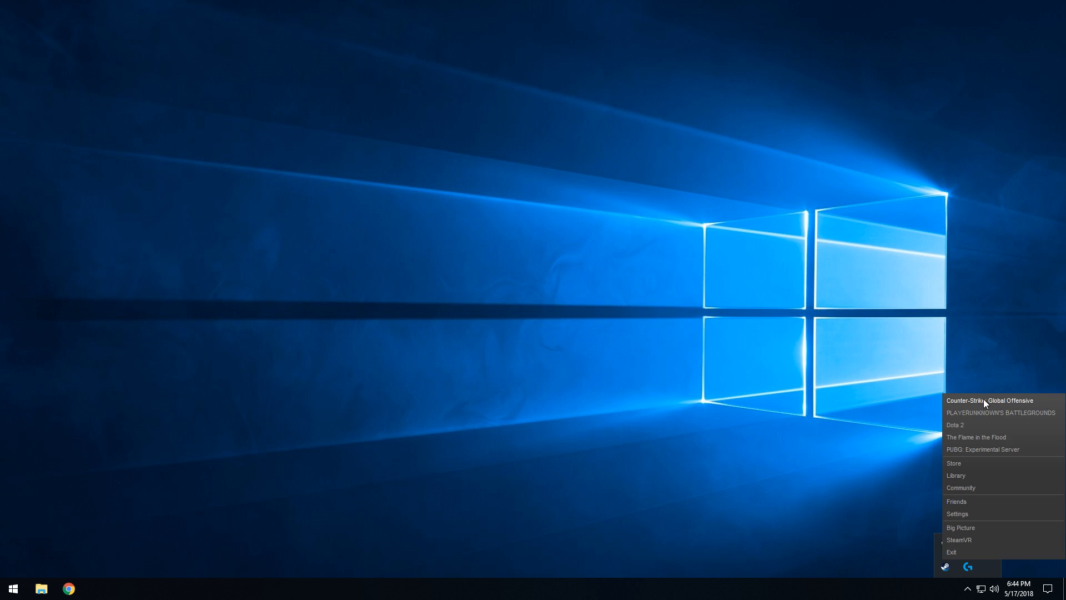
Step: Launch Counter-Strike: Global Offensive from Steam's tray quick-launch list
click(990, 400)
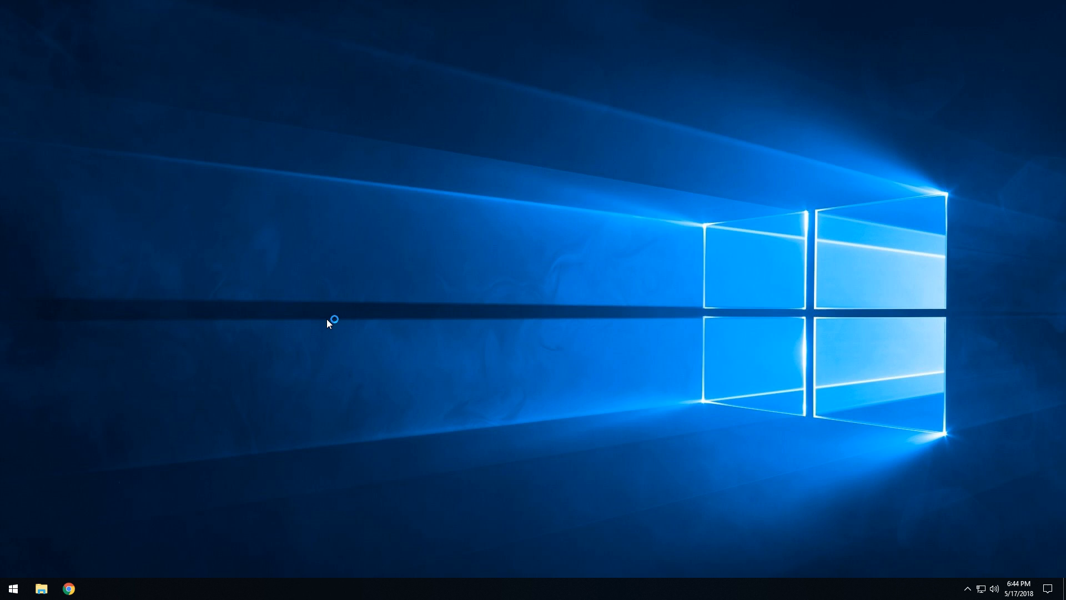
mouse_move(534, 304)
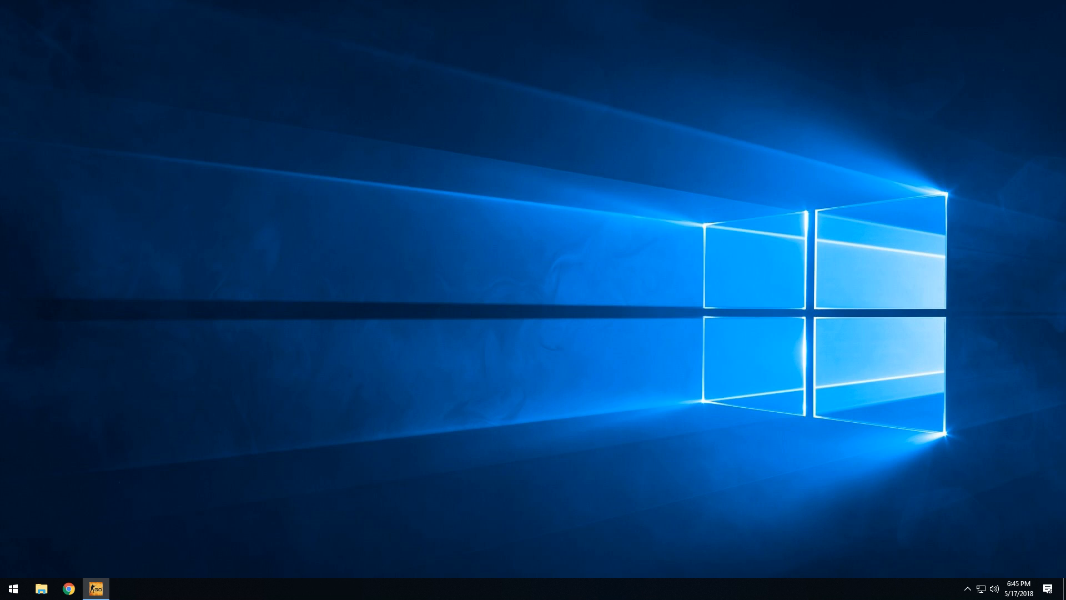
Step: Find 'Settings' from Start search, launch it and go to System (Display page)
click(95, 588)
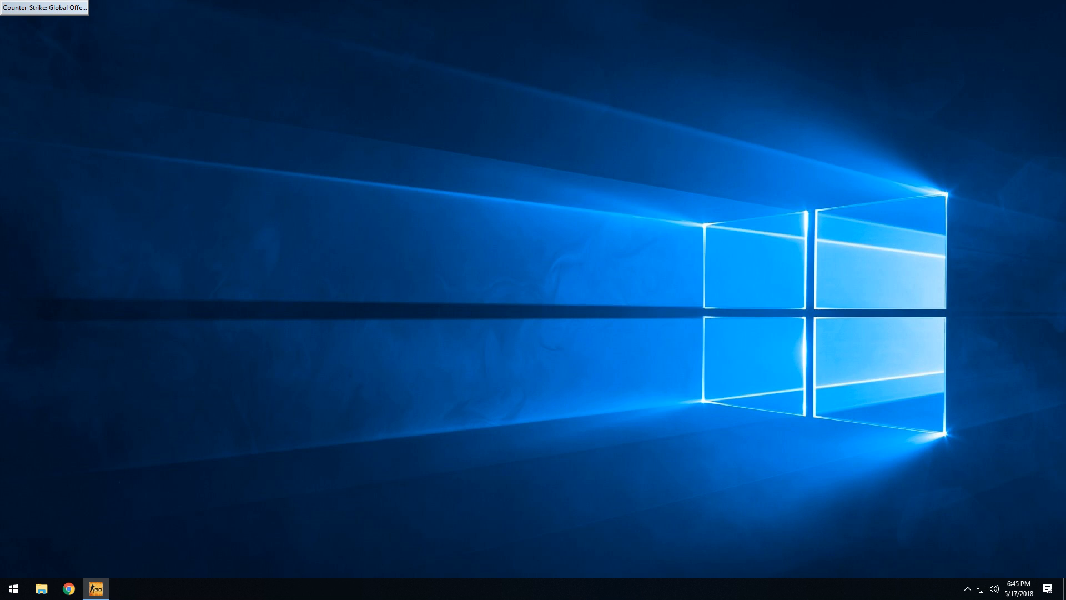
click(96, 589)
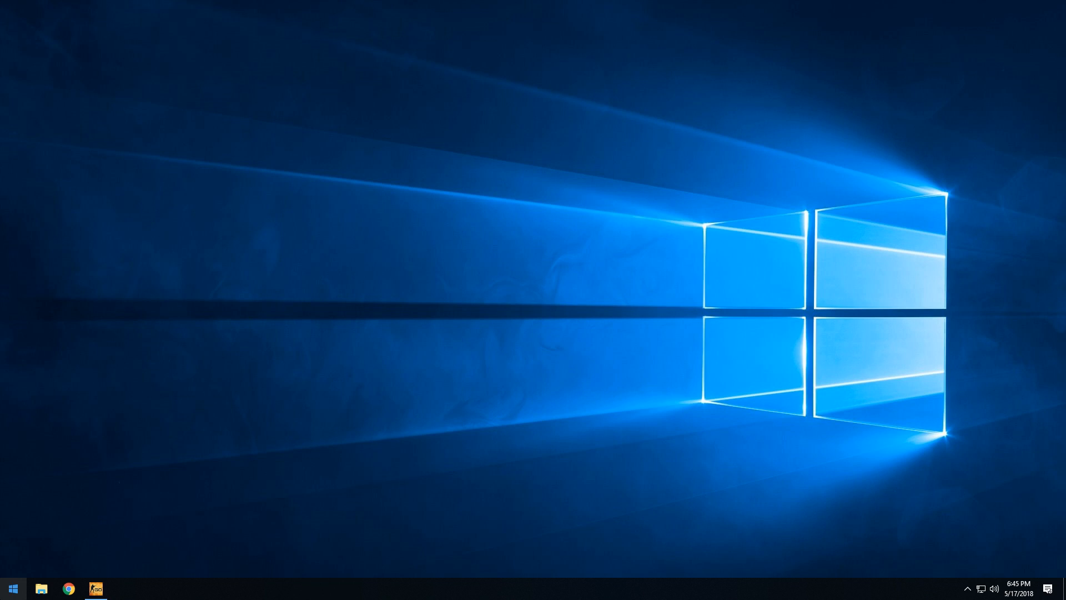
text(Settings)
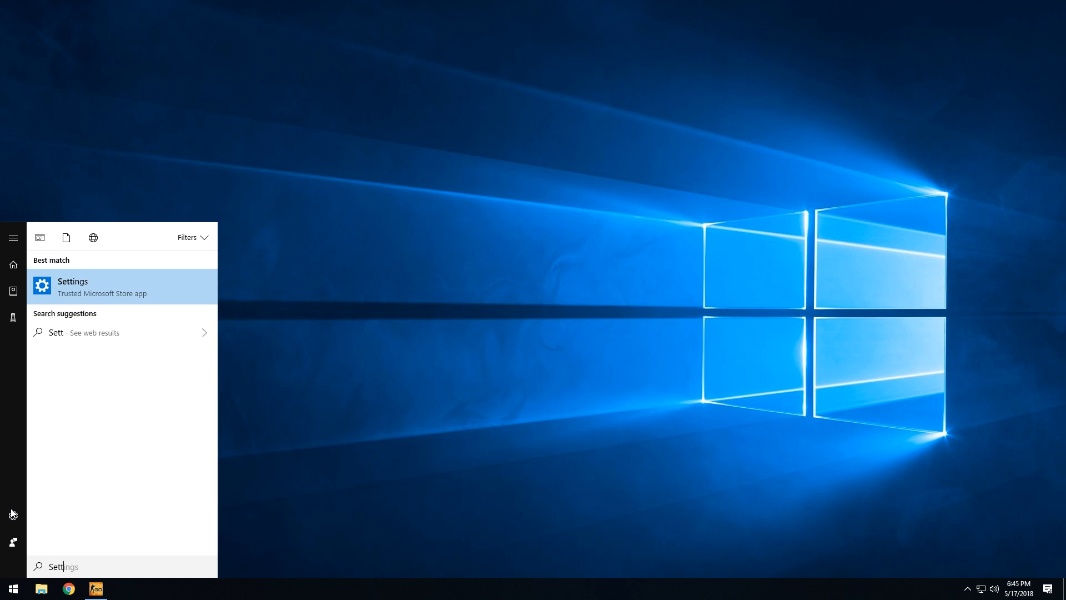
click(73, 287)
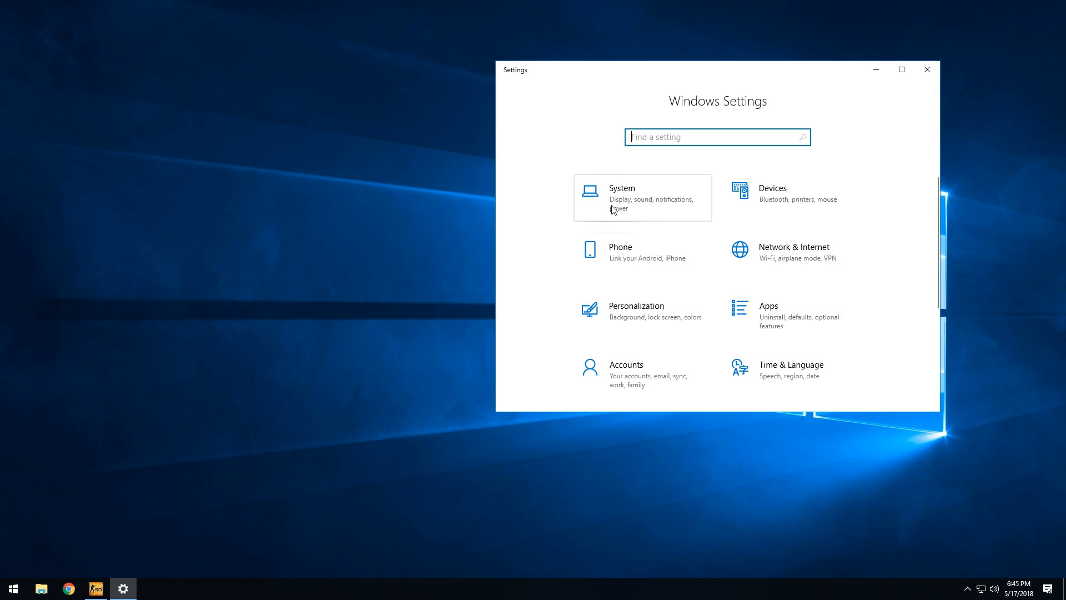
click(622, 198)
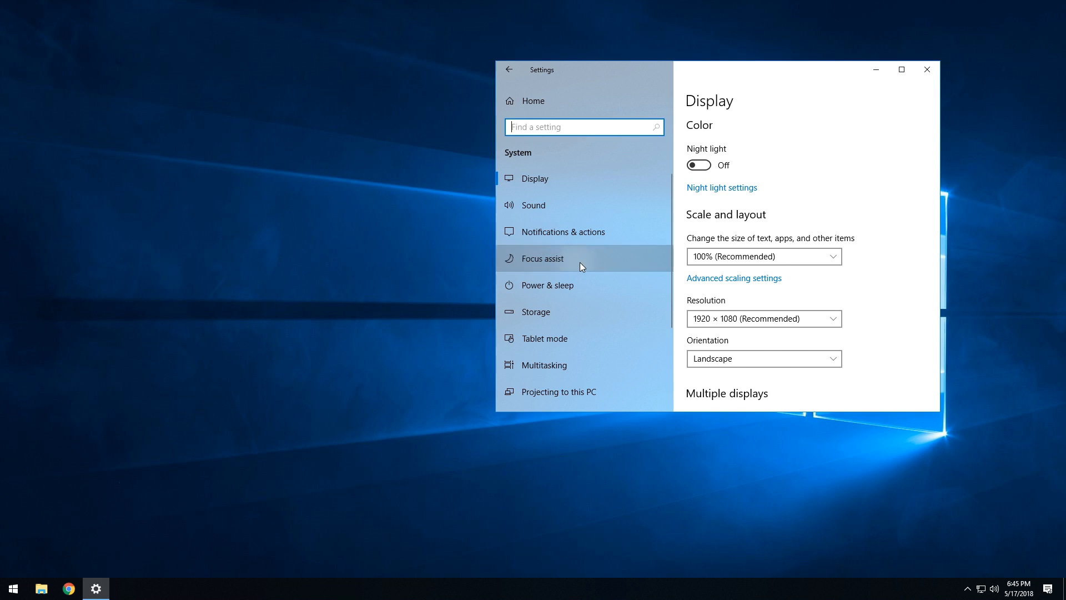
Step: Turn off the Focus assist game rule, then switch back to the CS:GO main menu
click(542, 257)
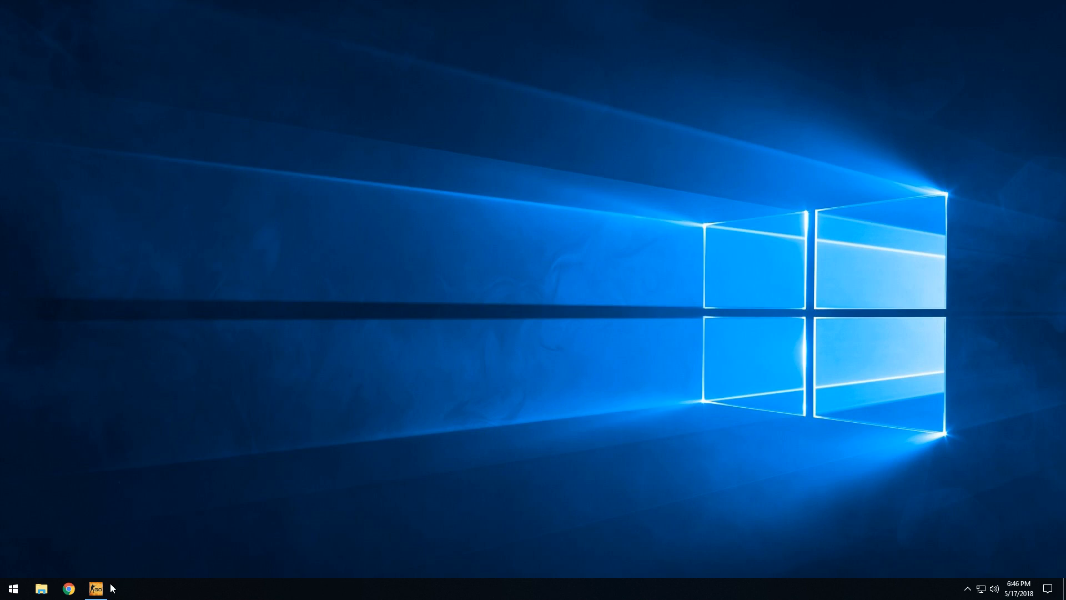
click(96, 588)
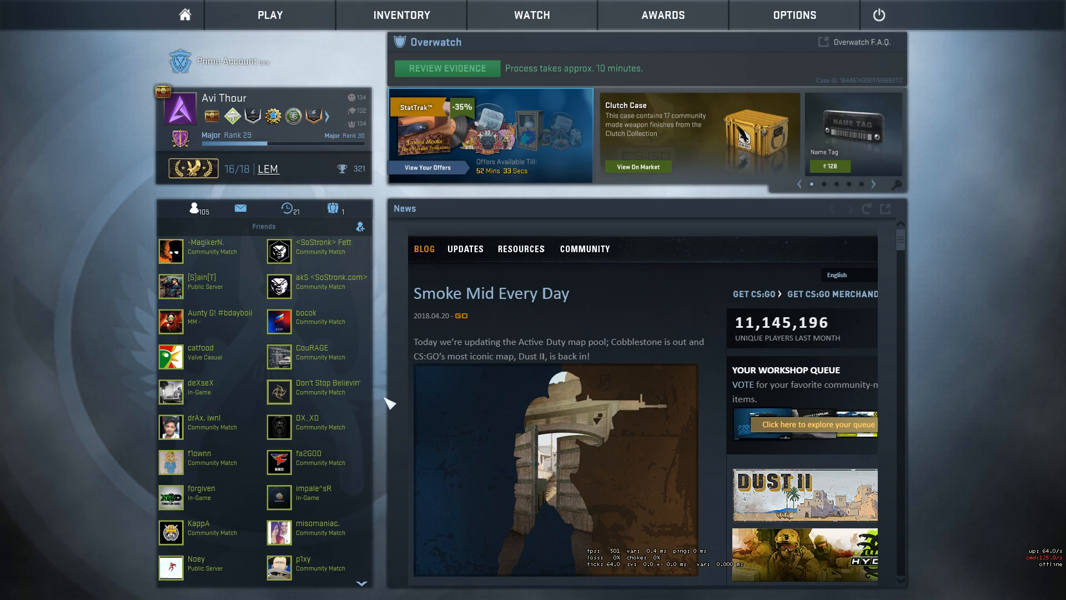